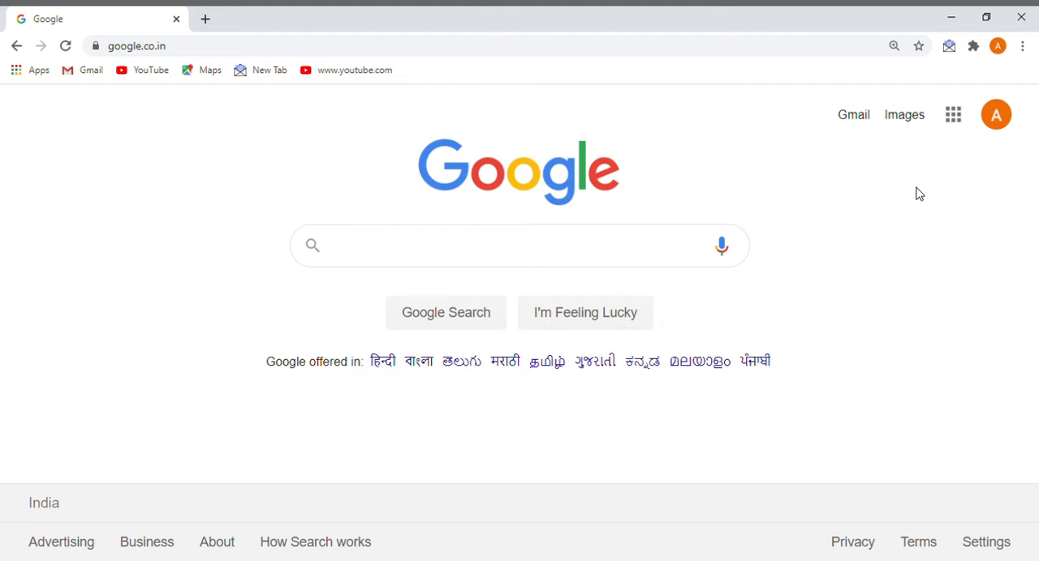
pyautogui.moveTo(837, 201)
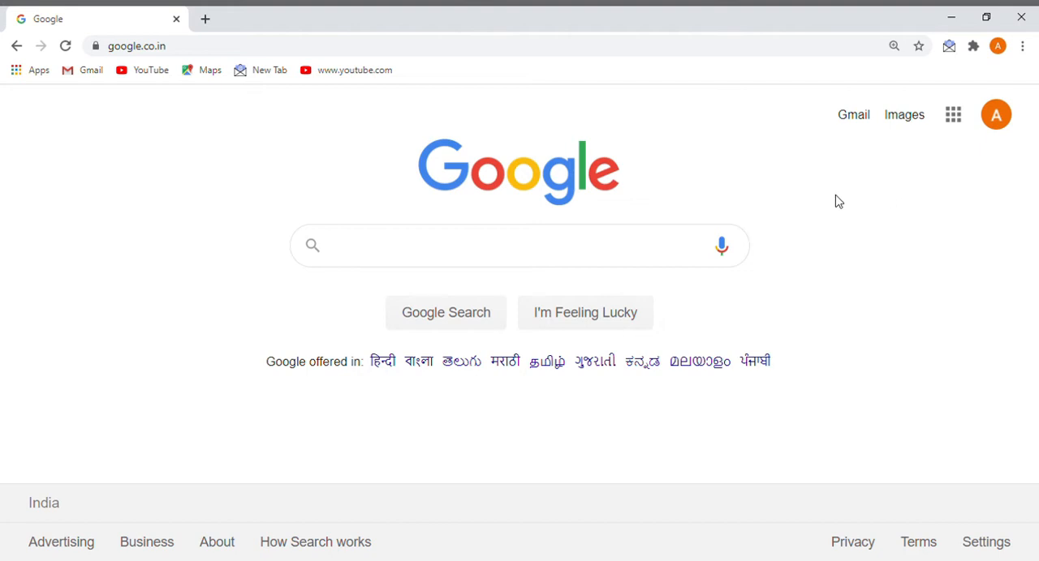
# - Search Google for 'scratch.mit' and pick the scratch.mit.edu suggestion
pyautogui.click(520, 247)
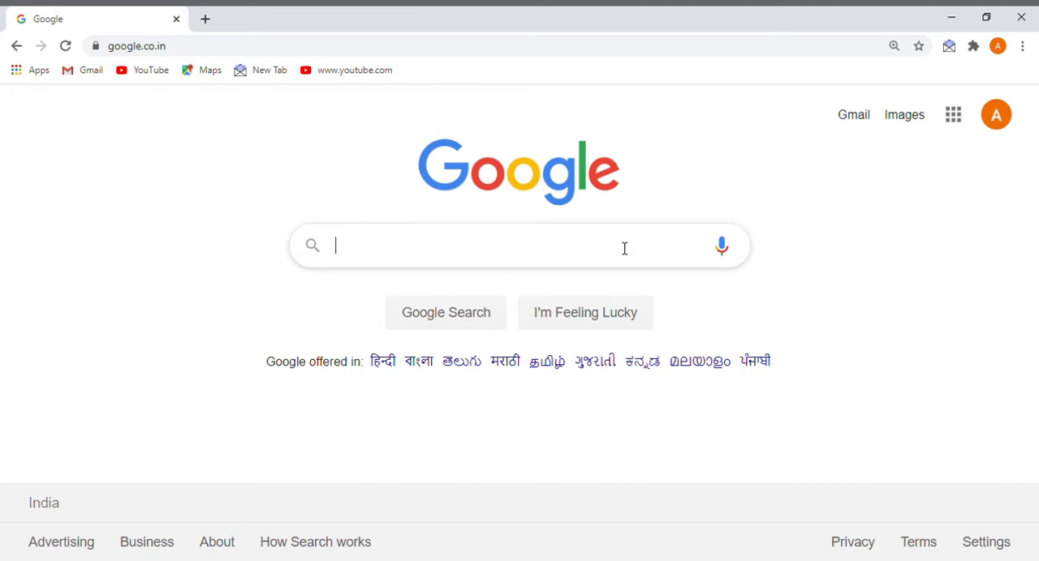
pyautogui.write('s')
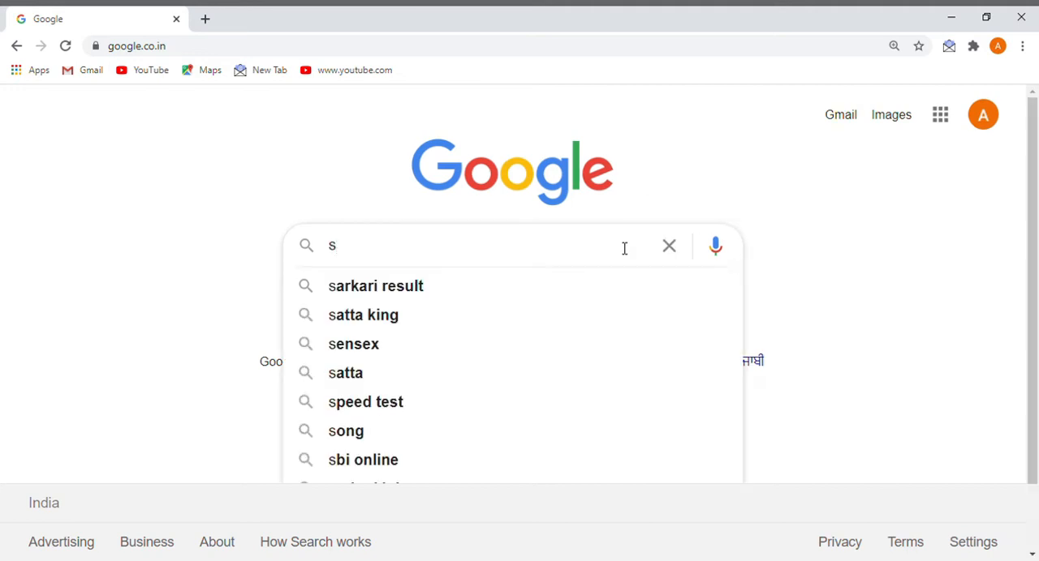
pyautogui.write('cratc')
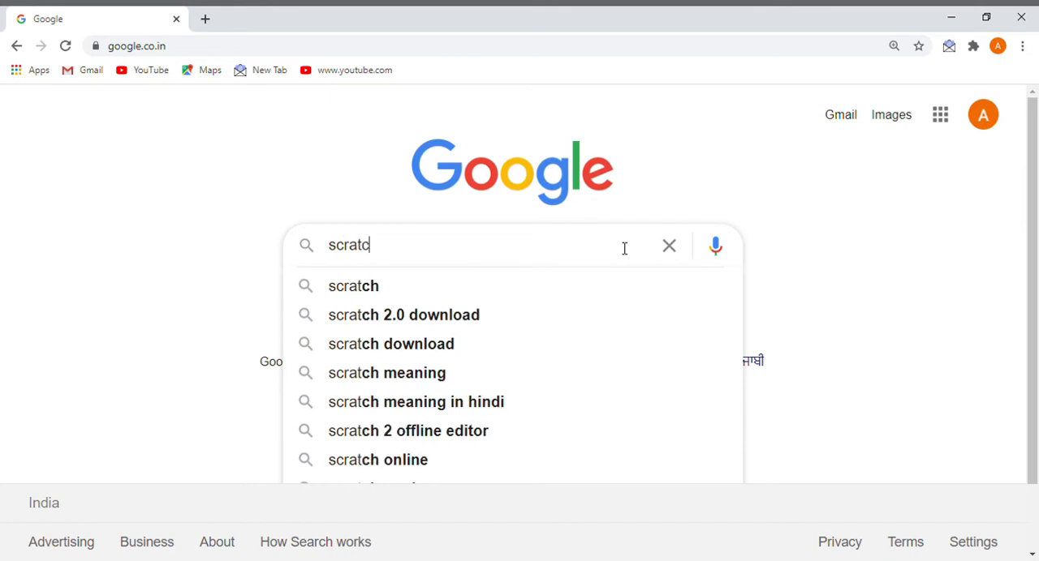
pyautogui.write('h.mit')
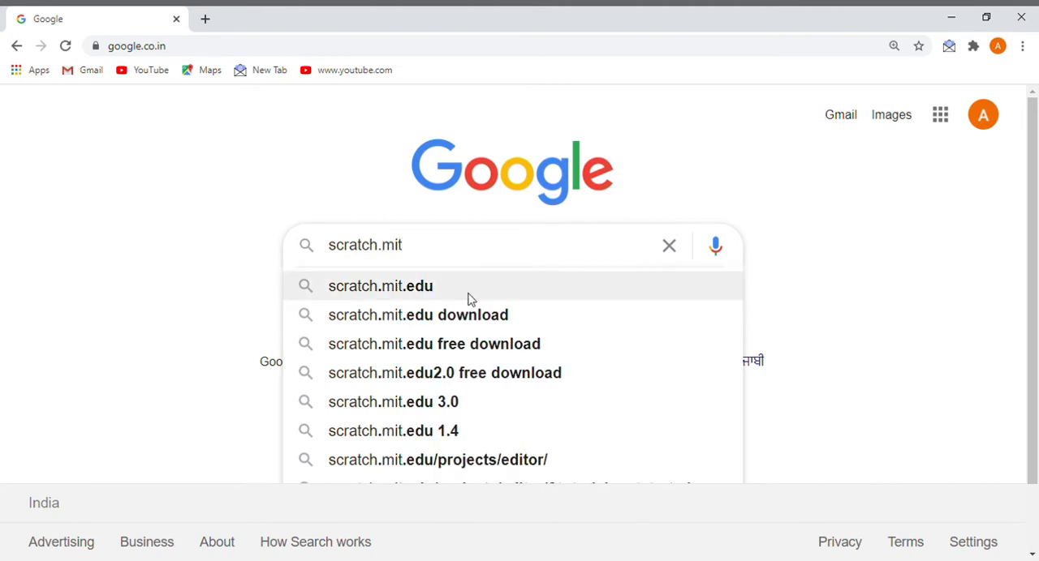
pyautogui.click(380, 286)
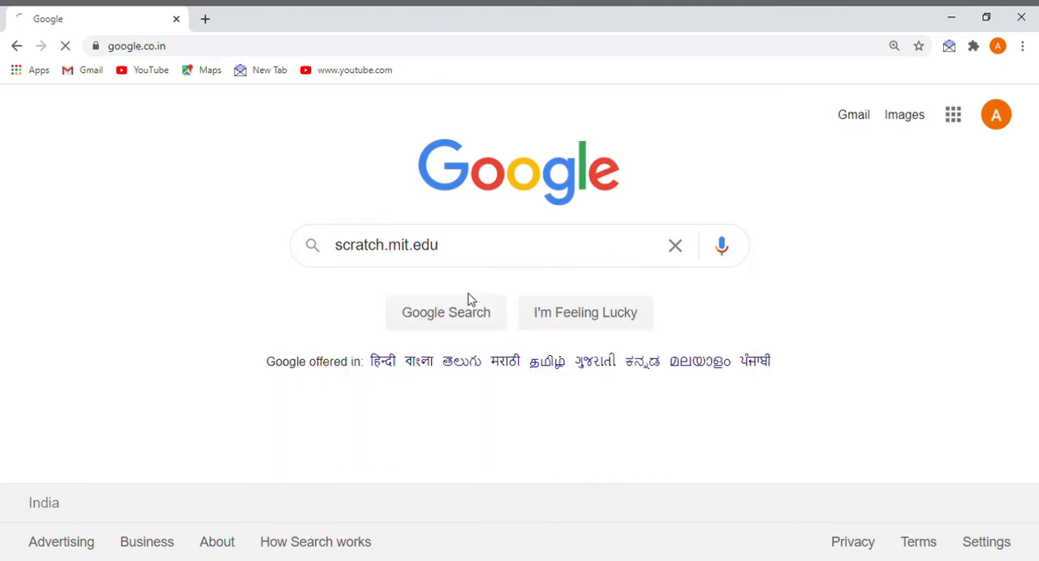
# - Load the Google results for scratch.mit.edu with the official Scratch site first
pyautogui.click(444, 312)
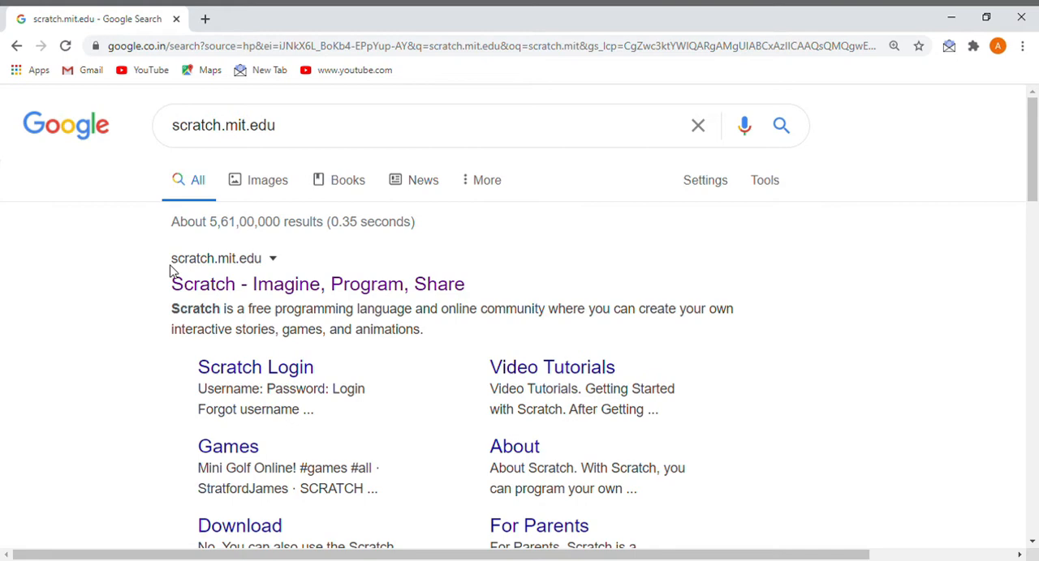
pyautogui.moveTo(267, 292)
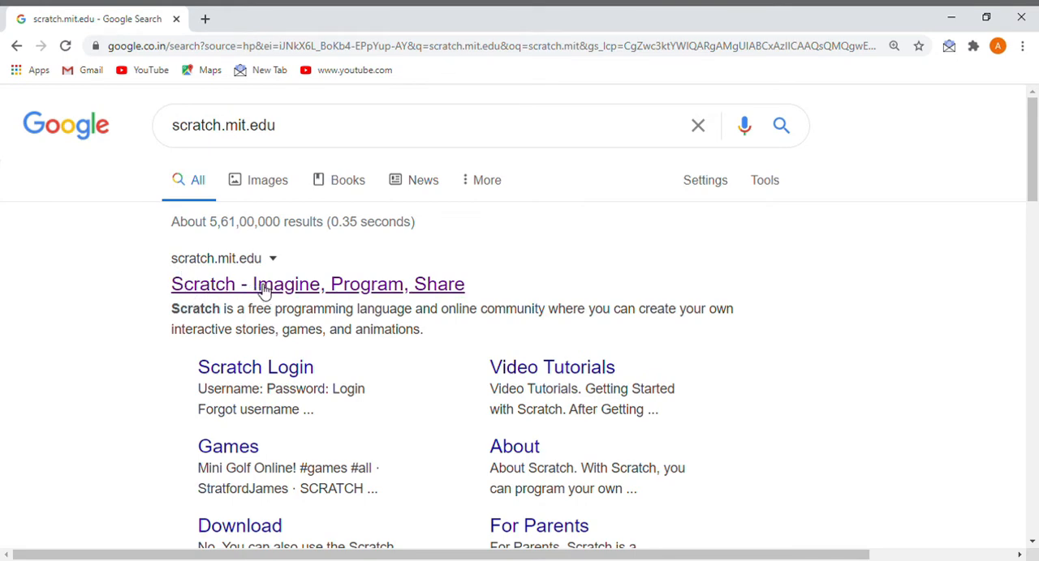
pyautogui.moveTo(371, 291)
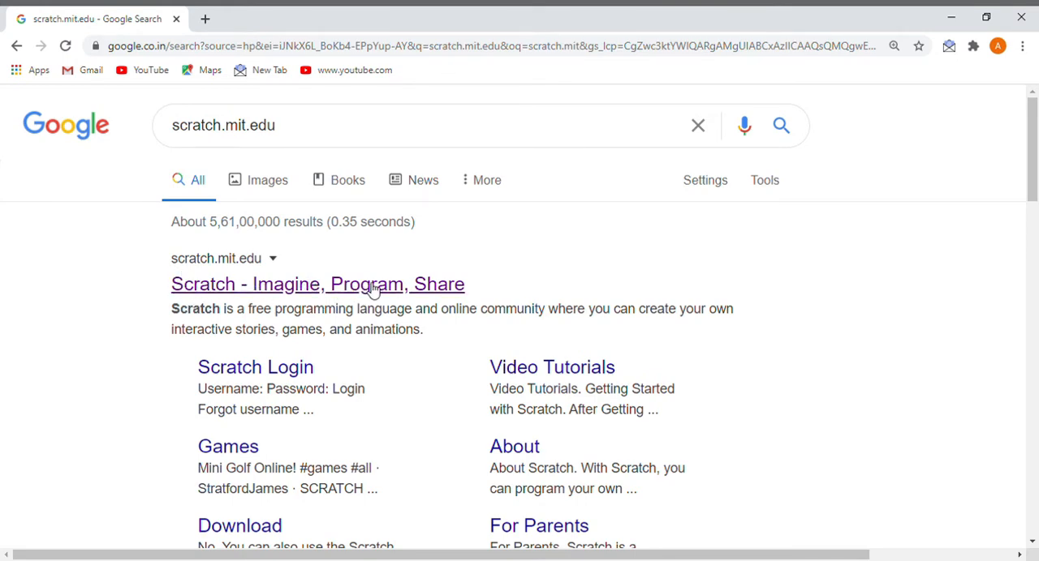
pyautogui.moveTo(421, 294)
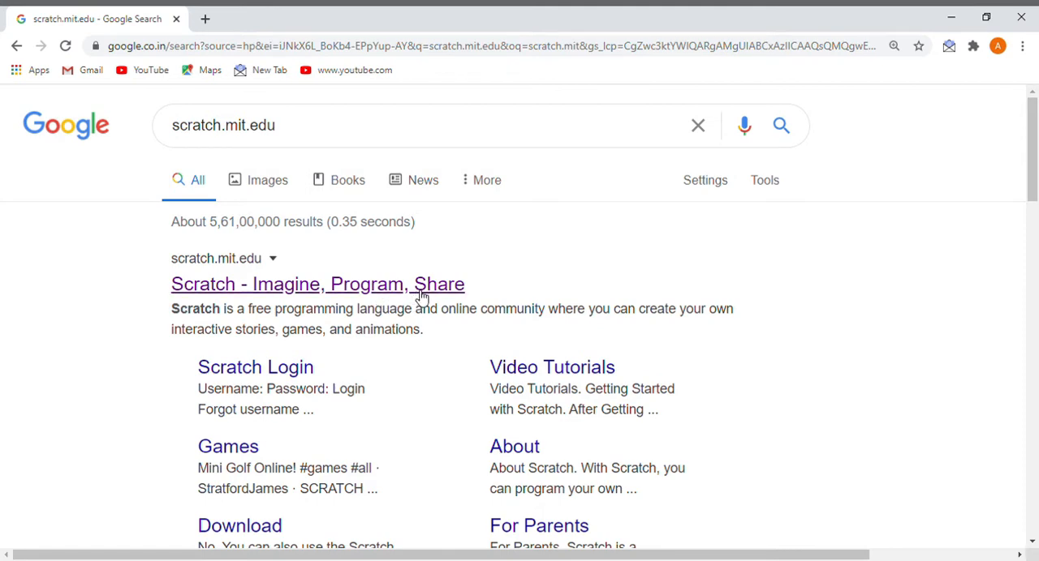
pyautogui.moveTo(429, 274)
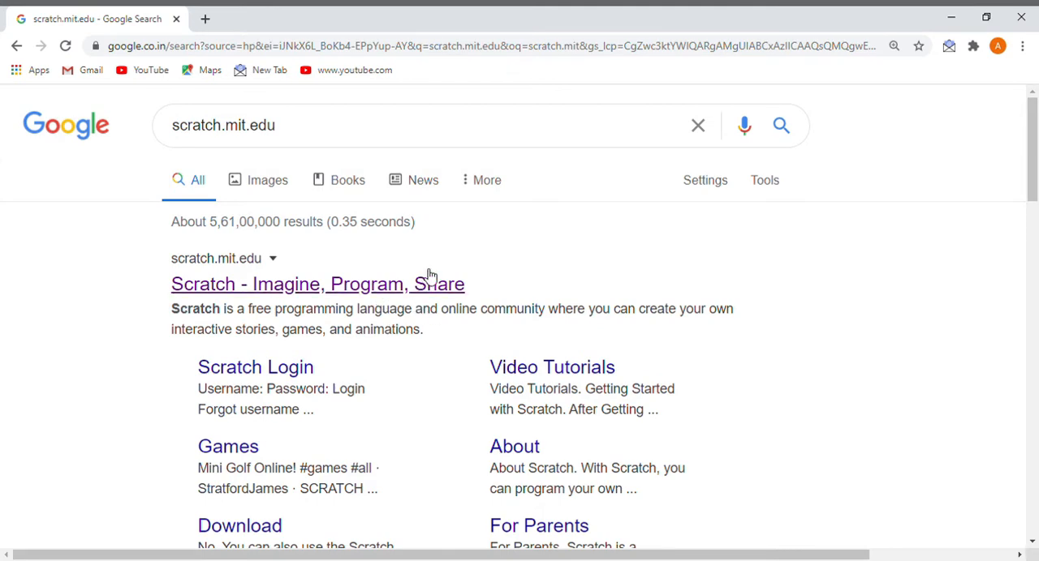
pyautogui.moveTo(409, 291)
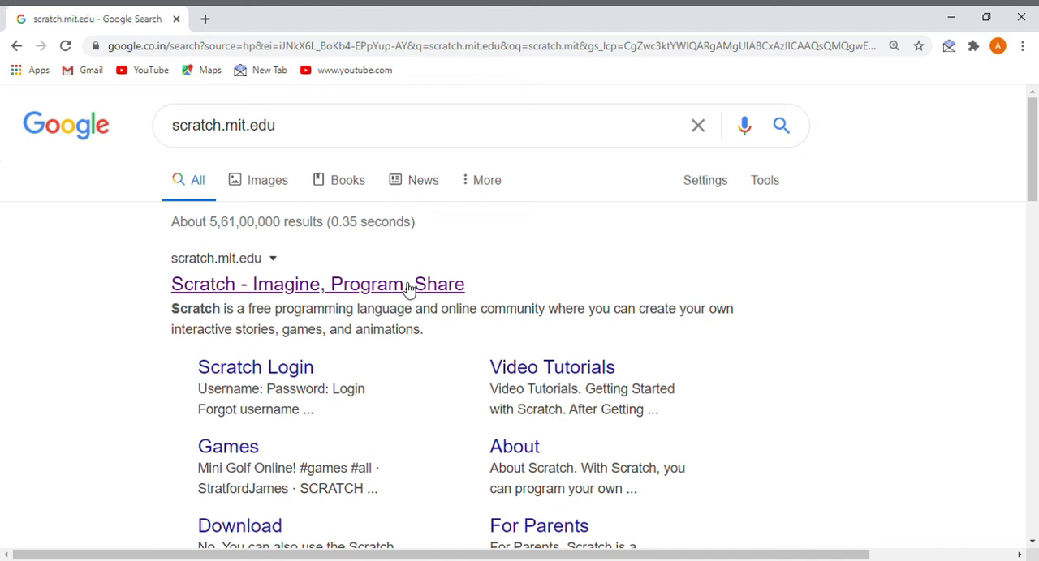
# - Go to the 'Scratch - Imagine, Program, Share' result and browse the homepage's featured projects
pyautogui.click(318, 284)
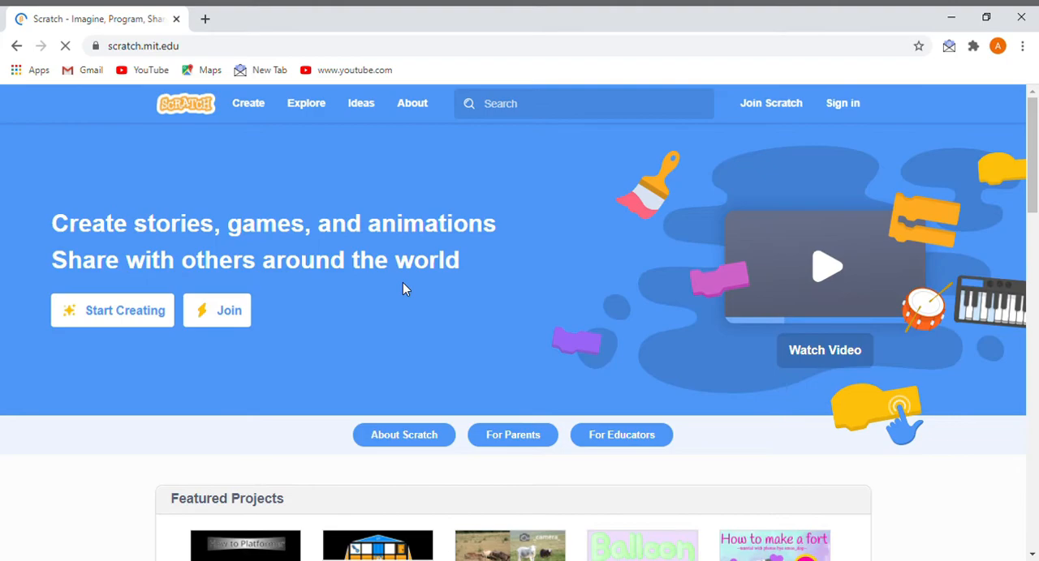
pyautogui.scroll(-3)
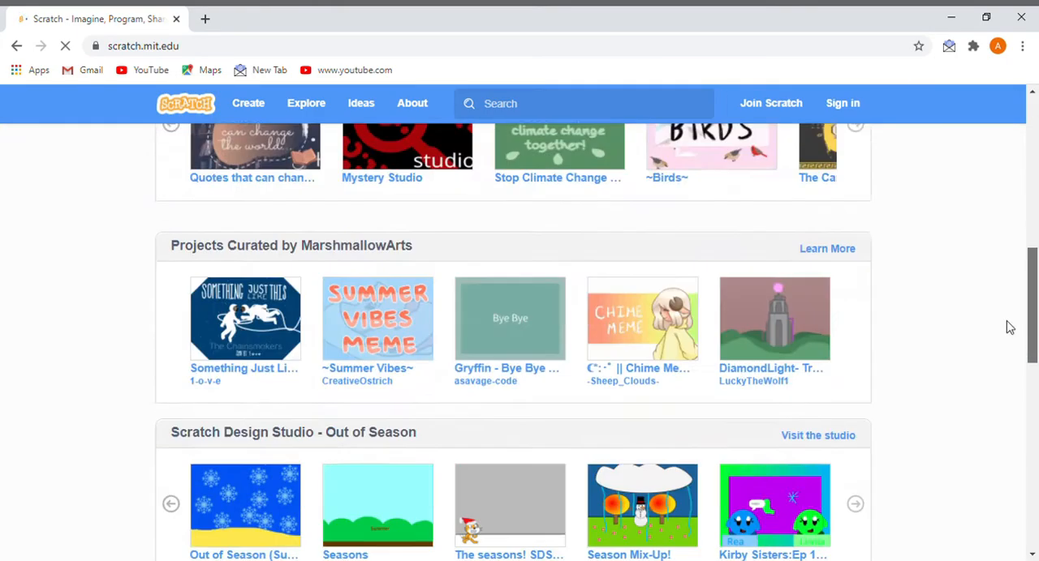
pyautogui.scroll(3)
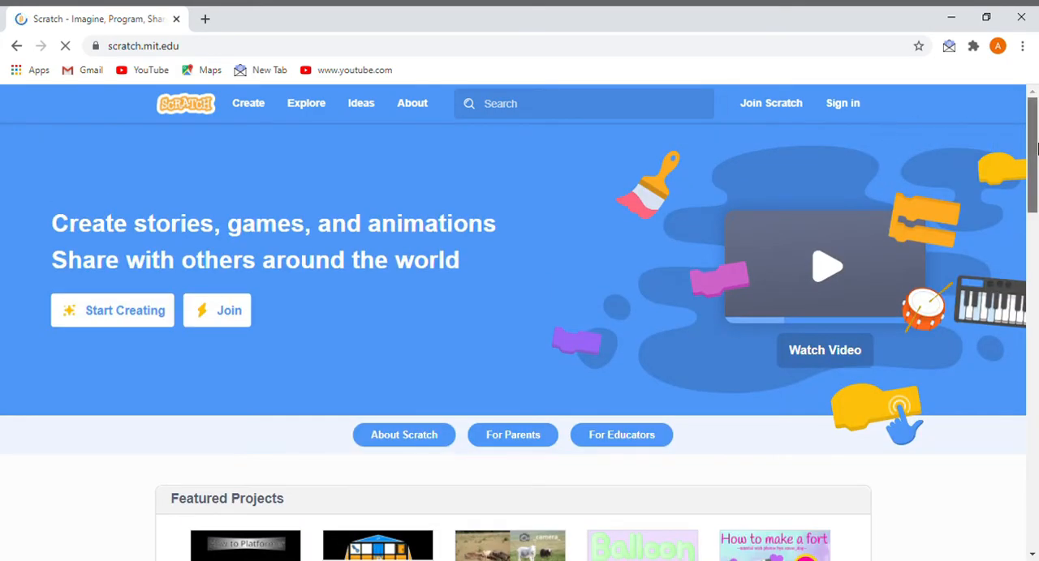
pyautogui.scroll(-3)
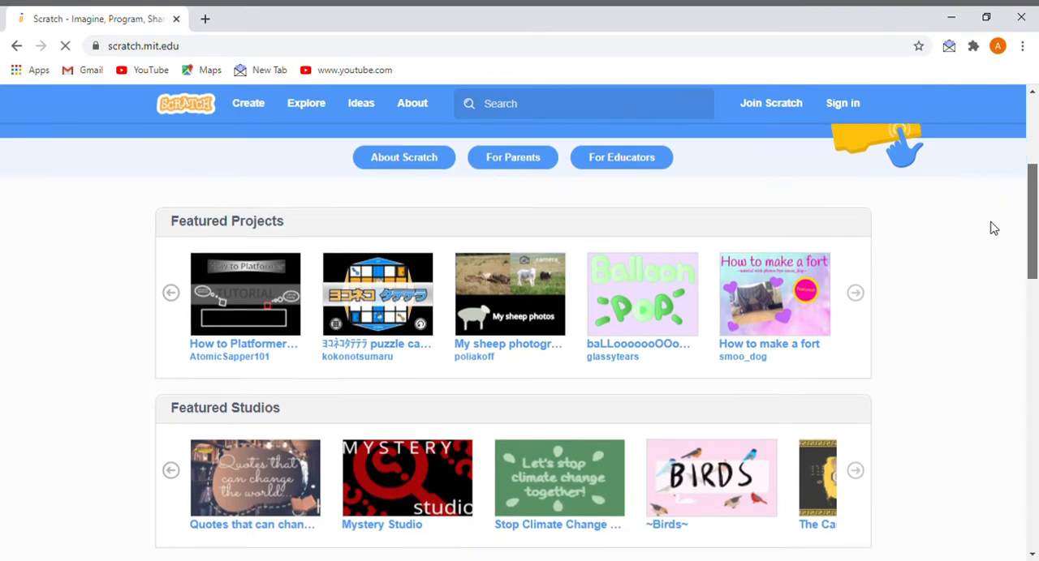
pyautogui.scroll(-3)
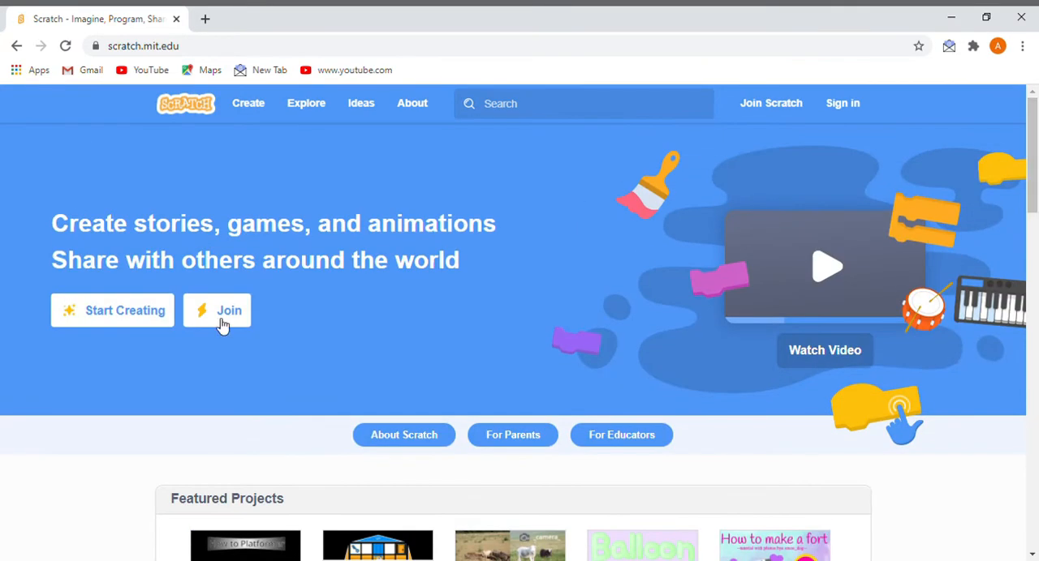
pyautogui.moveTo(129, 316)
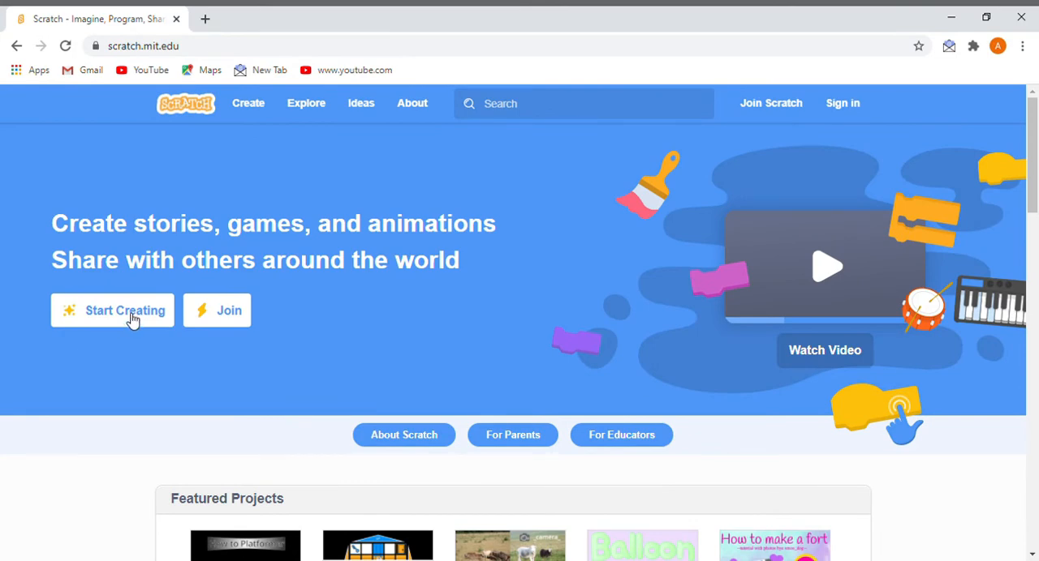
pyautogui.click(112, 312)
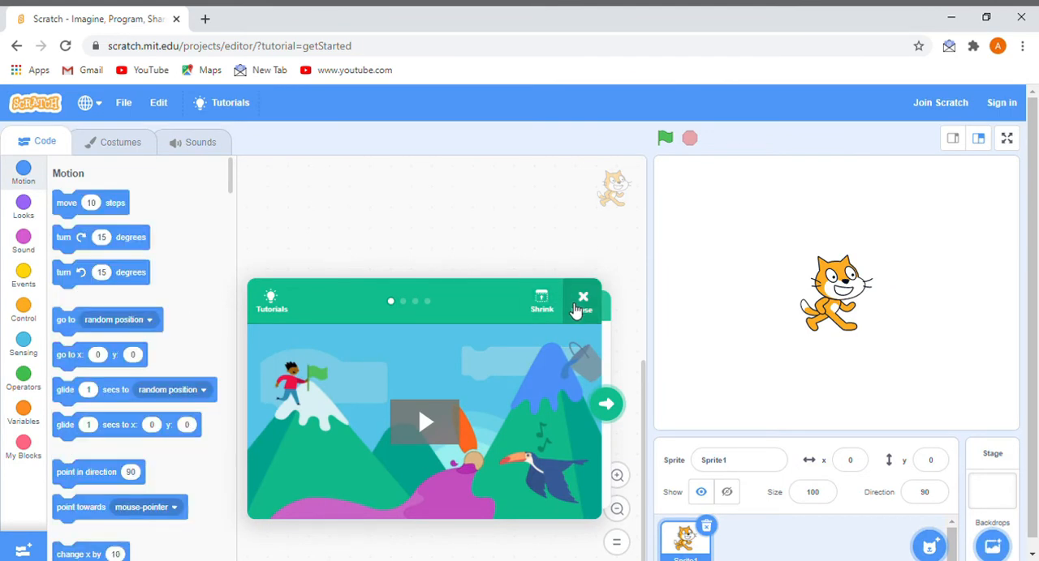
pyautogui.click(583, 298)
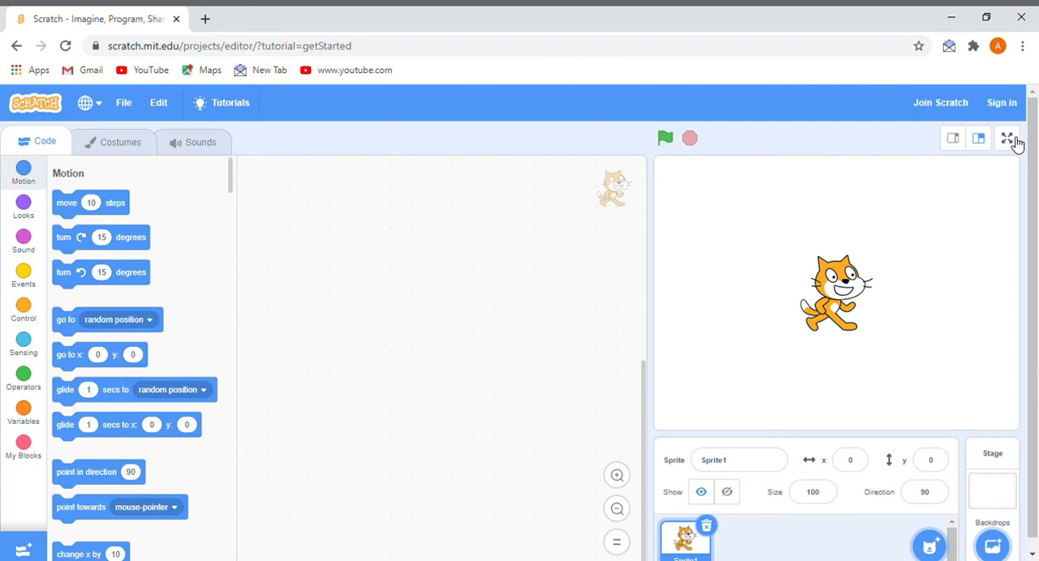
# - Reveal the Choose a Sprite menu in the editor's sprite pane
pyautogui.click(1006, 138)
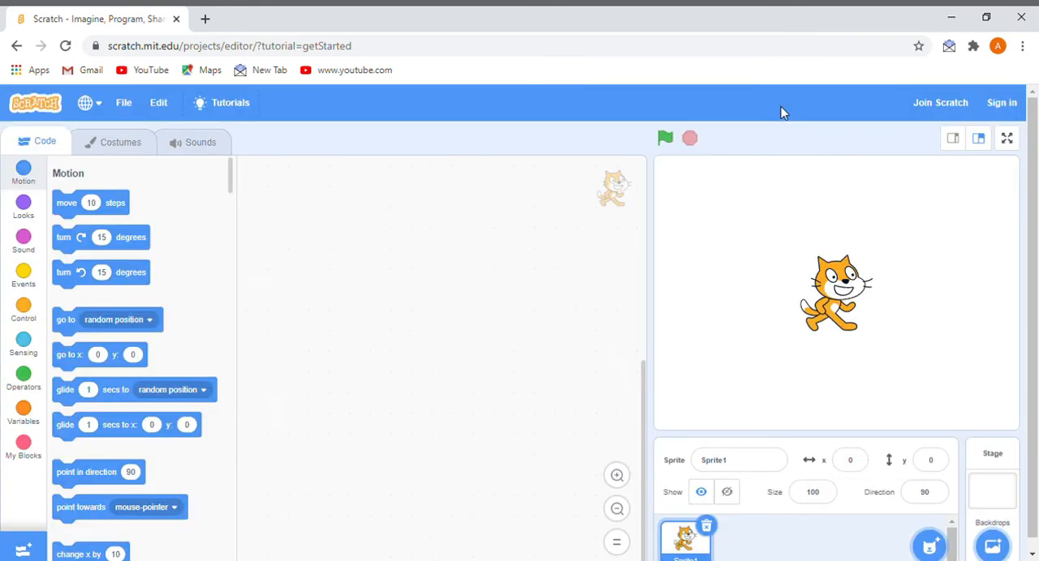
pyautogui.moveTo(1025, 200)
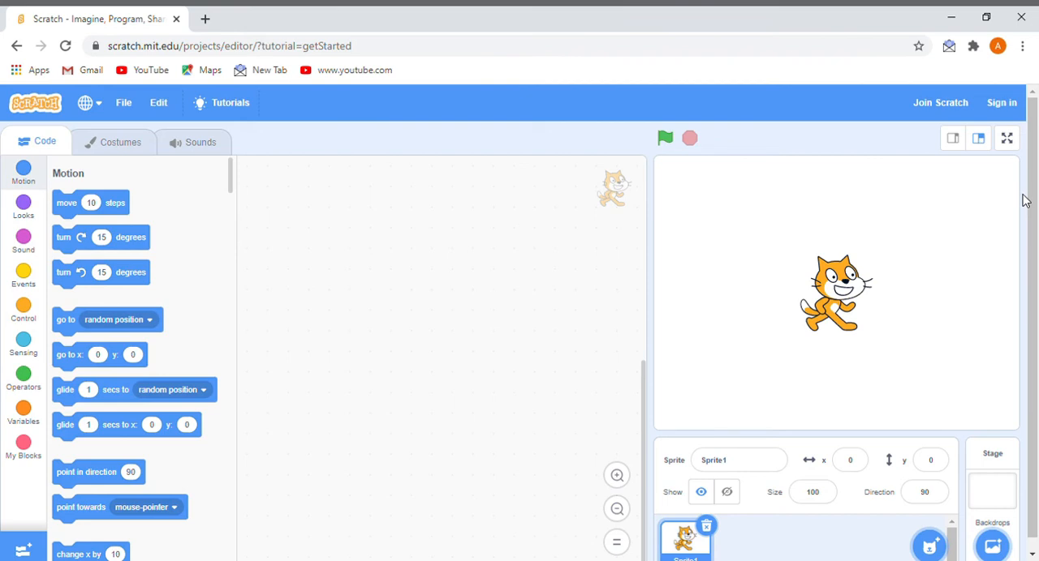
pyautogui.moveTo(182, 154)
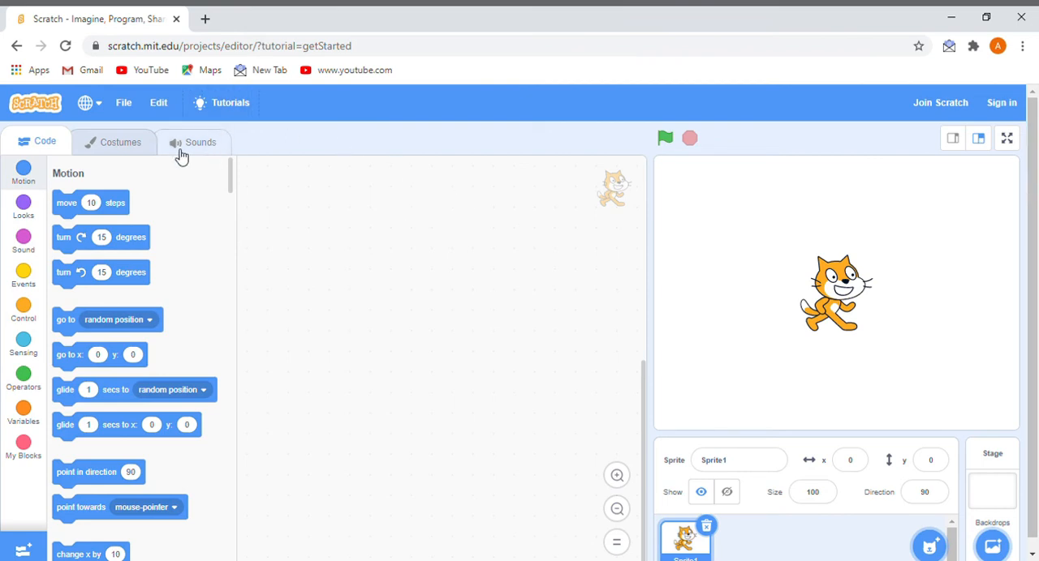
pyautogui.moveTo(23, 209)
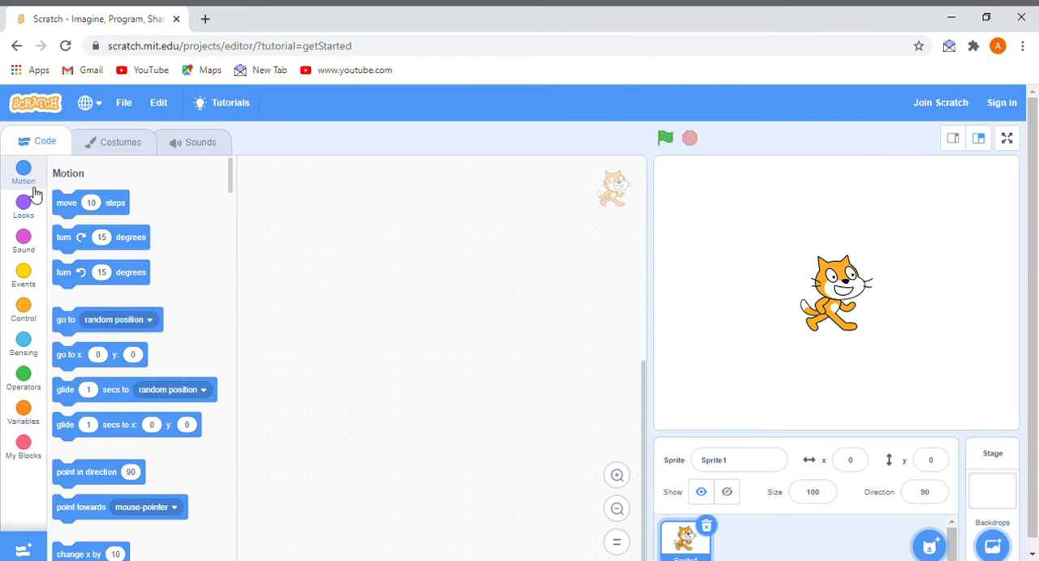
pyautogui.moveTo(23, 276)
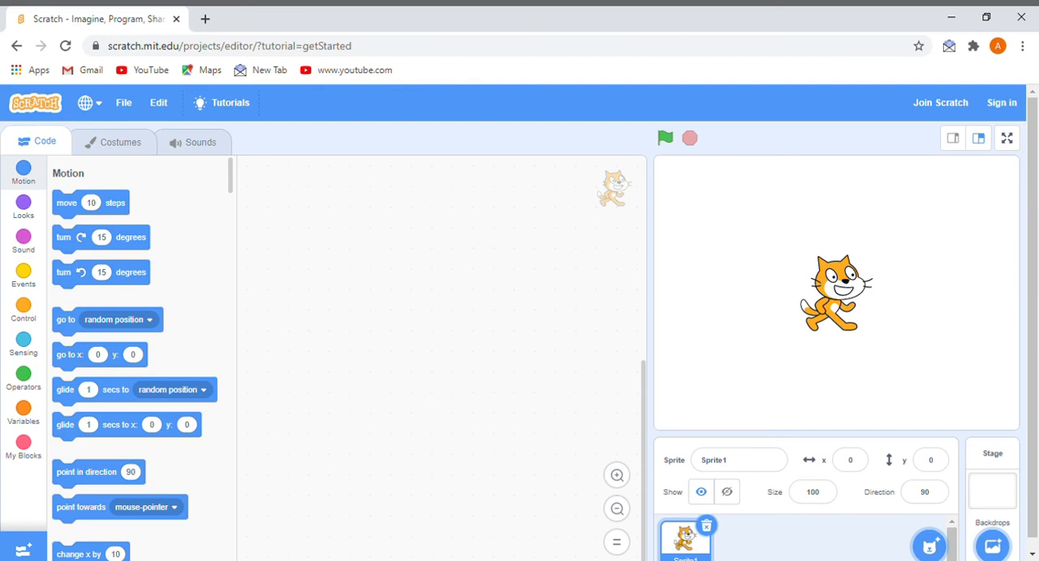
pyautogui.moveTo(792, 448)
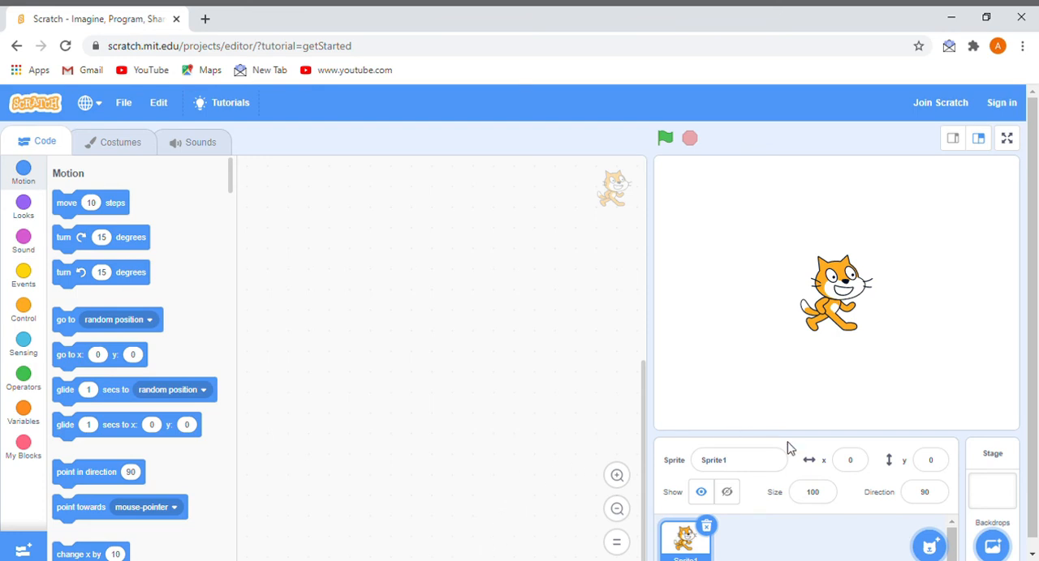
pyautogui.scroll(-3)
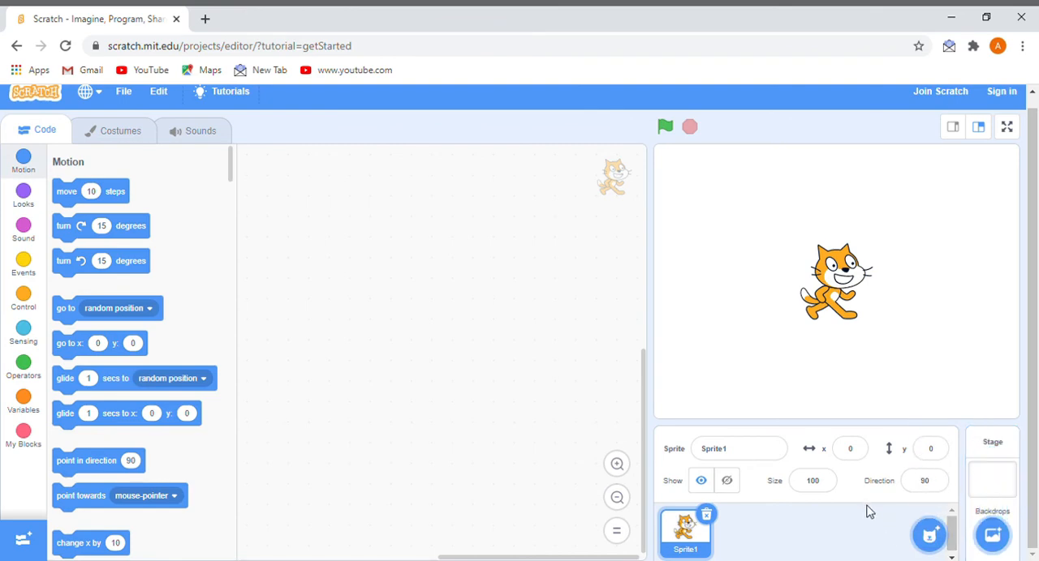
pyautogui.click(928, 536)
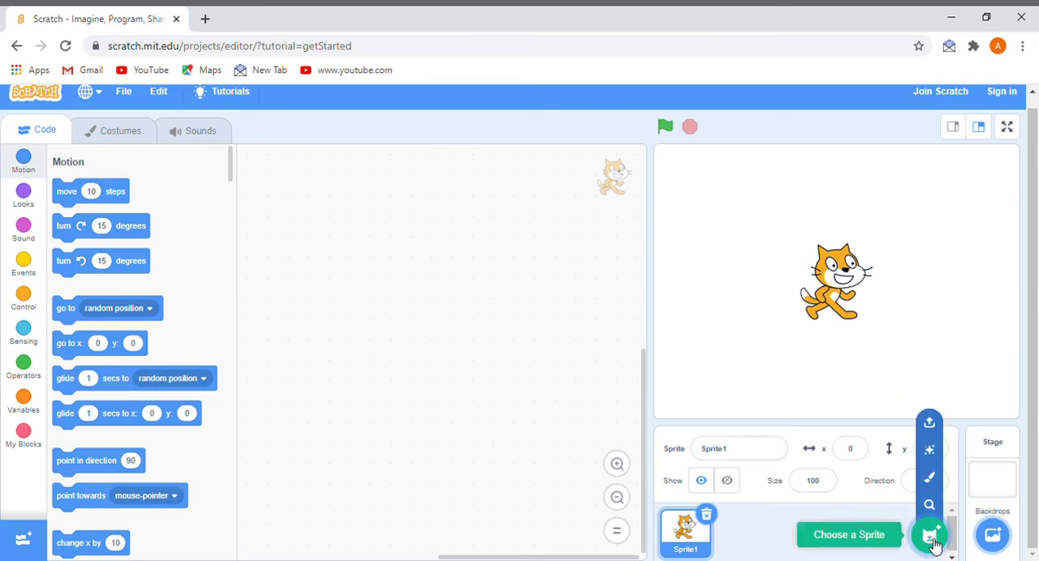
pyautogui.click(928, 535)
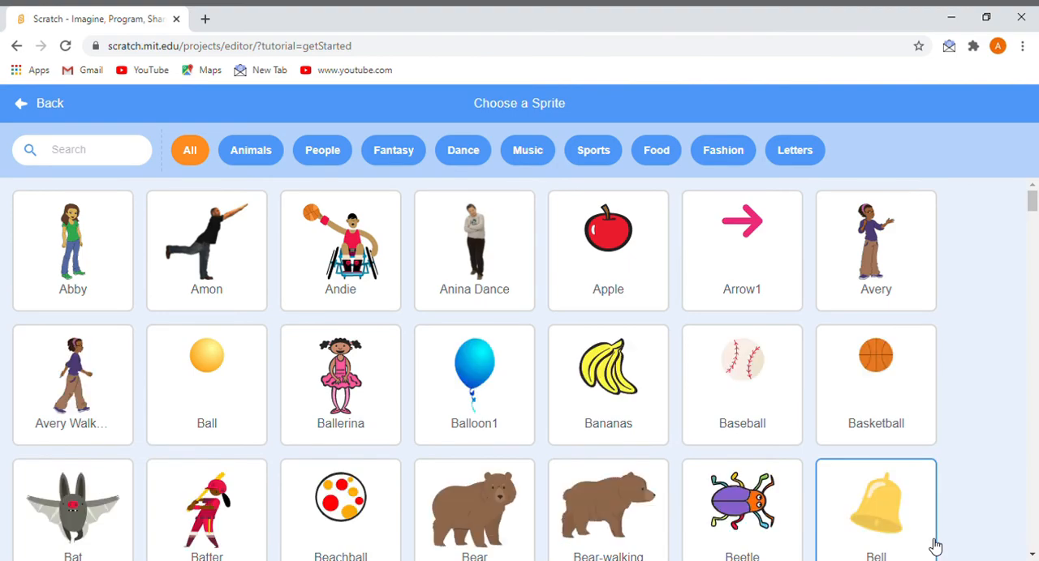
pyautogui.scroll(-3)
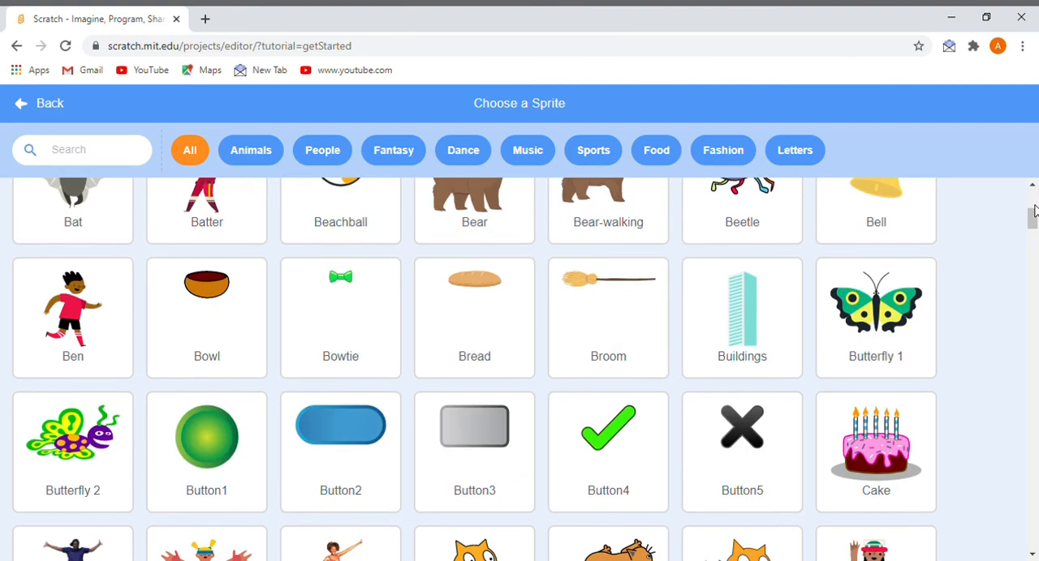
pyautogui.scroll(-3)
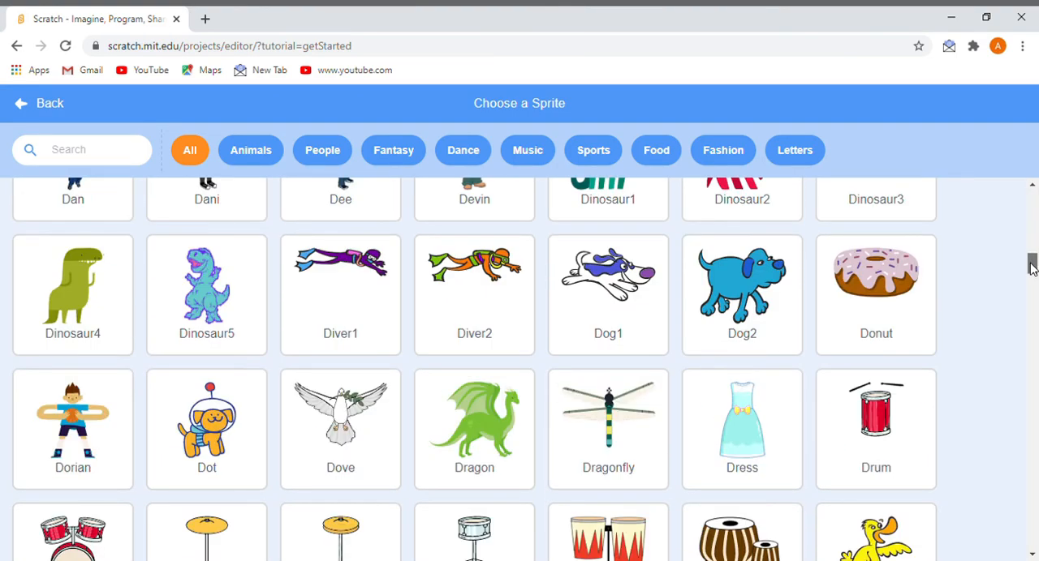
pyautogui.scroll(-3)
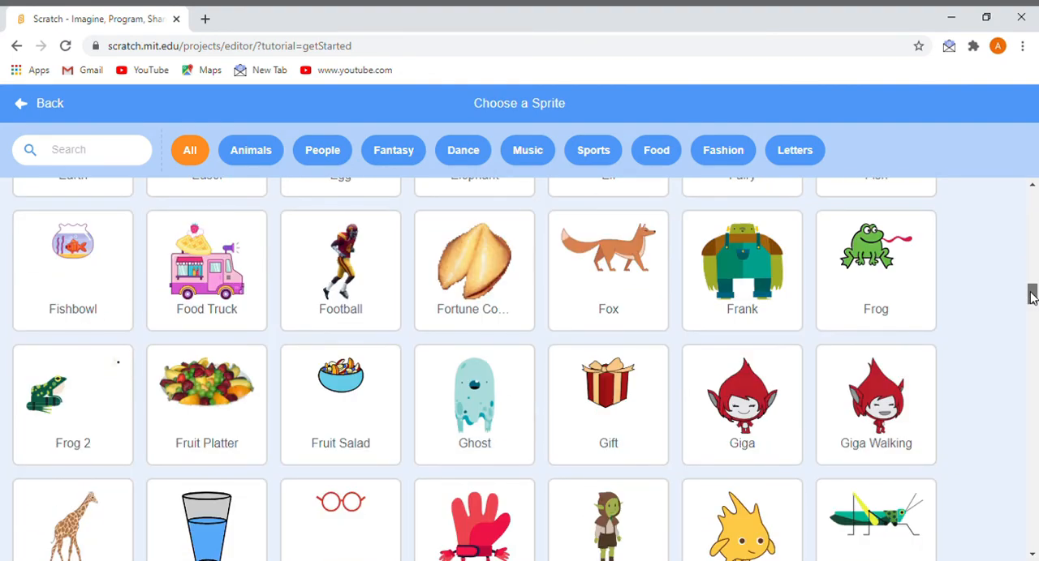
pyautogui.scroll(-3)
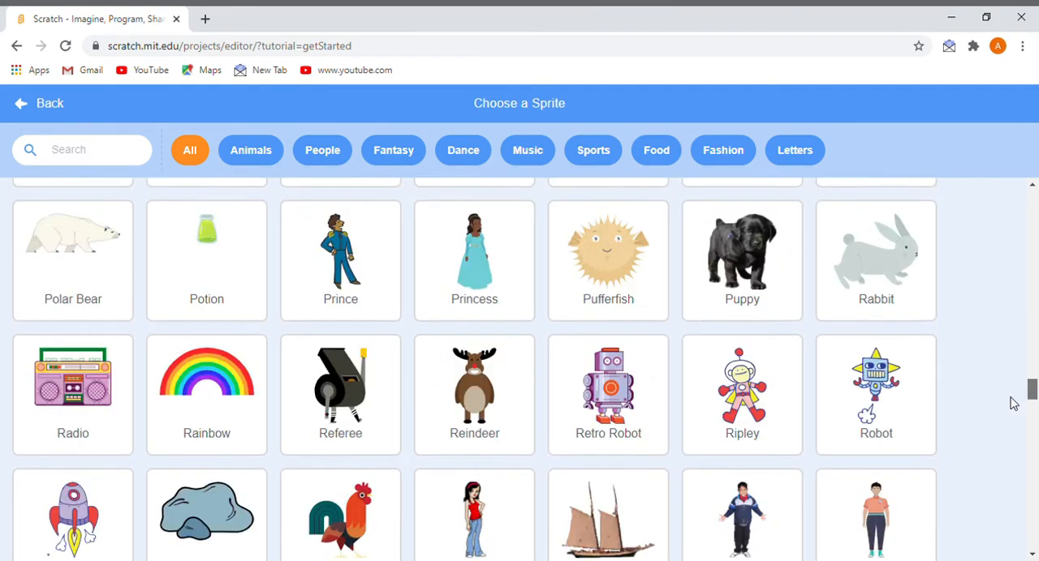
pyautogui.scroll(3)
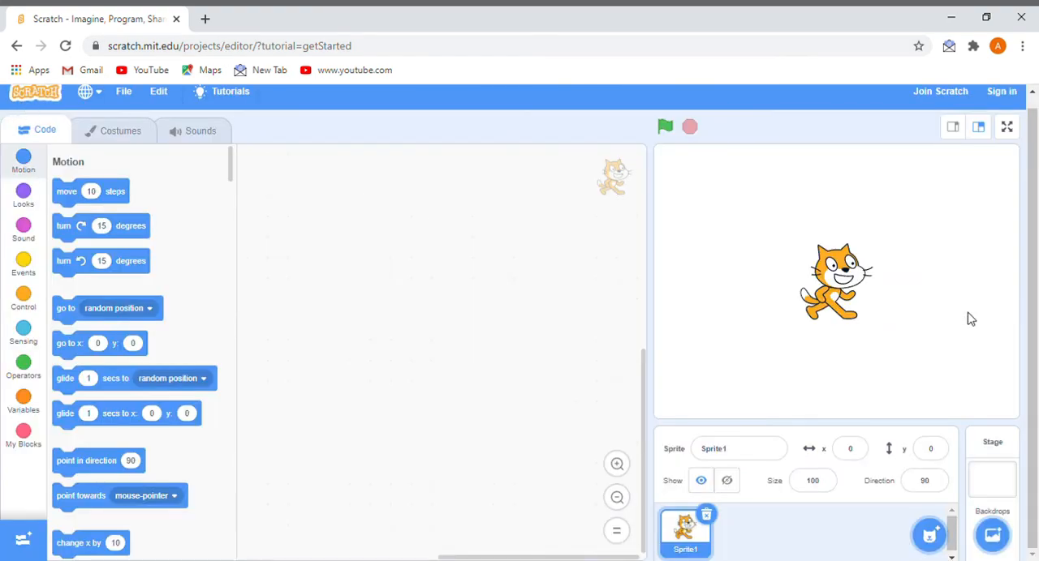
# - Browse the Choose a Backdrop library from the Stage pane
pyautogui.click(992, 536)
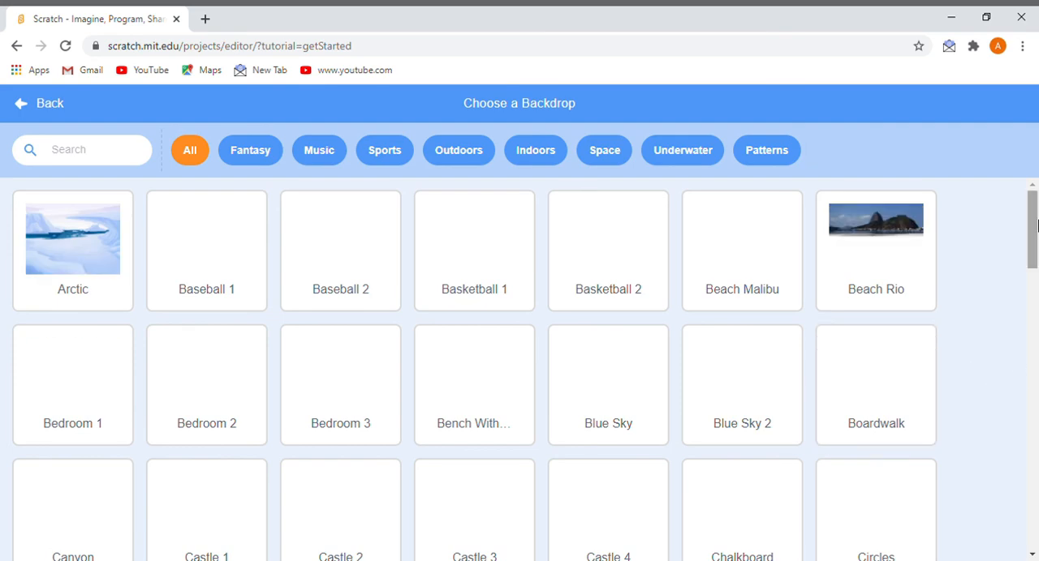
pyautogui.scroll(-3)
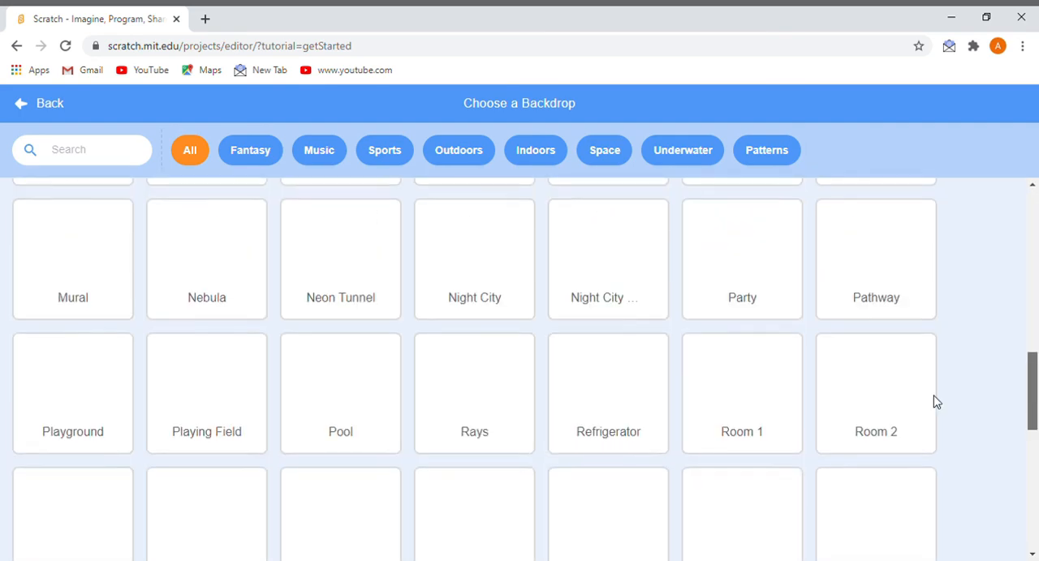
pyautogui.scroll(-3)
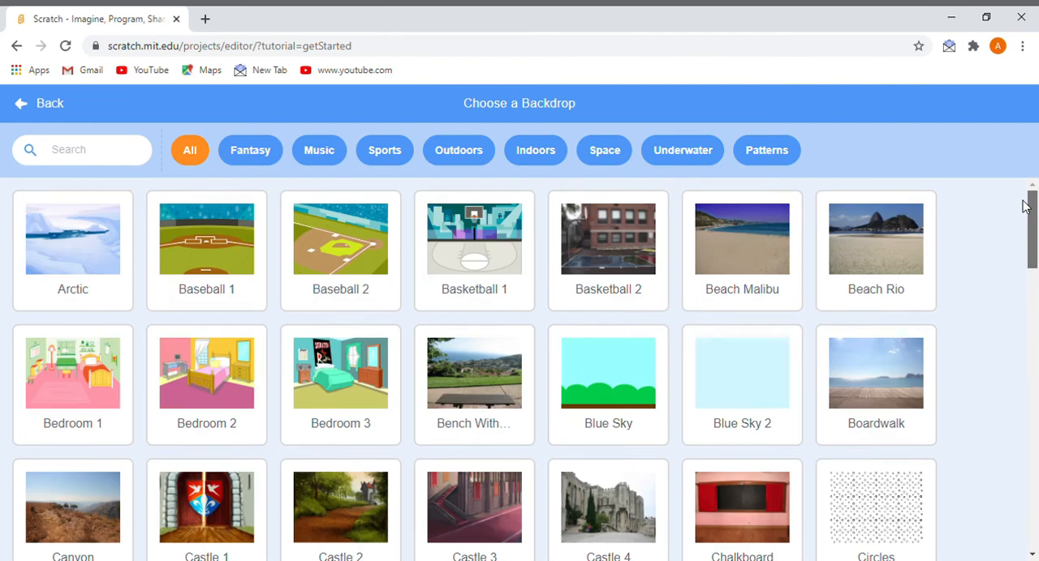
pyautogui.moveTo(1029, 146)
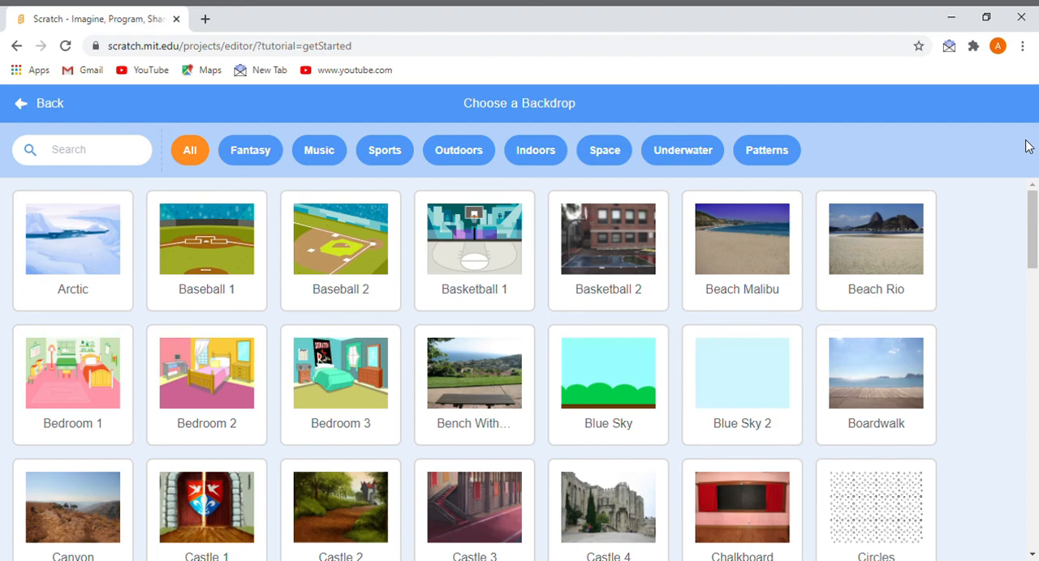
pyautogui.moveTo(811, 295)
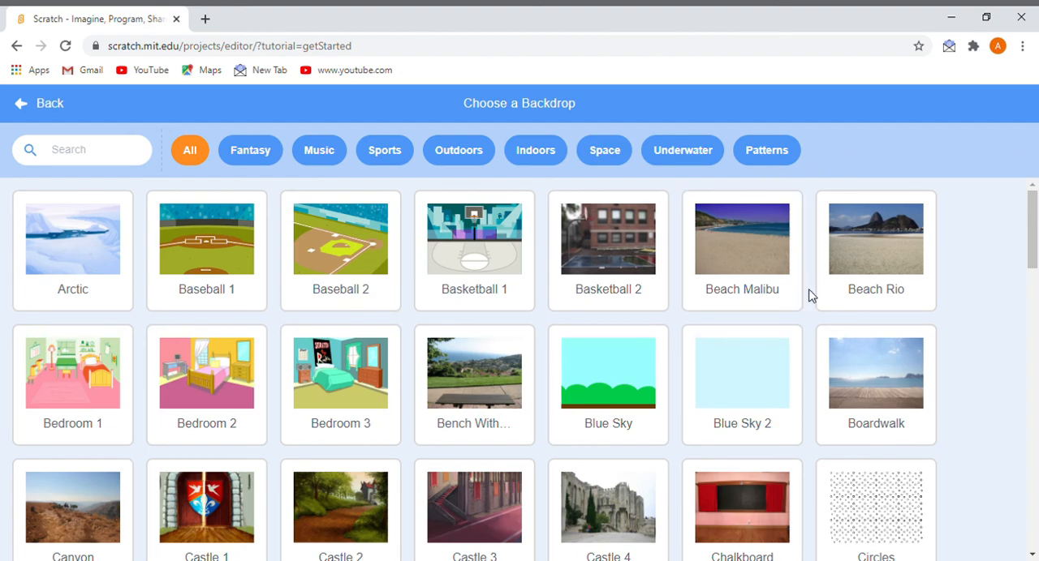